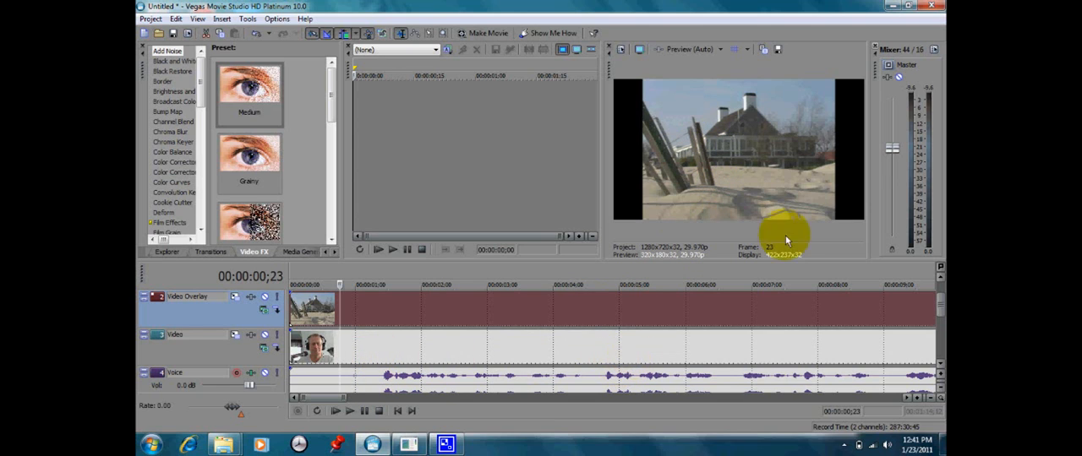
pyautogui.moveTo(213, 311)
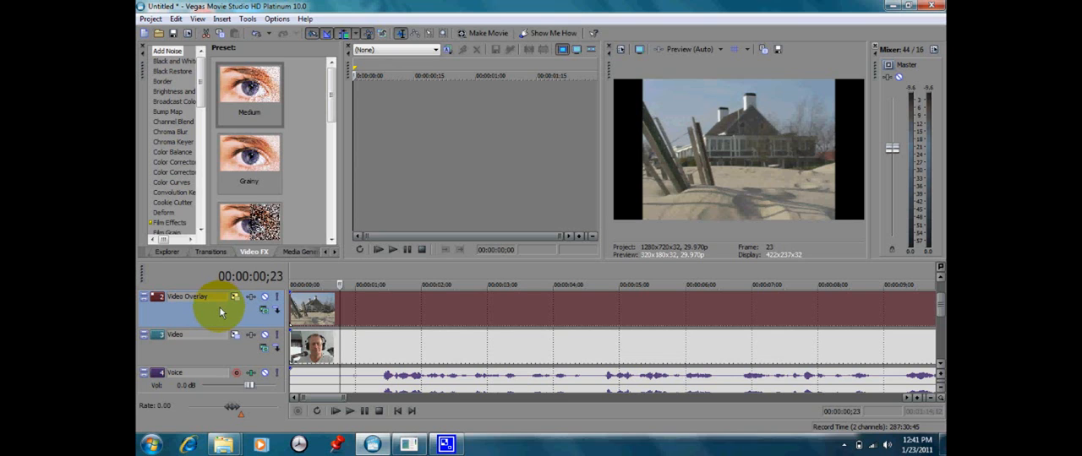
# Step: Open the Video Overlay track's context menu to insert a Composite Level envelope
pyautogui.rightClick(221, 311)
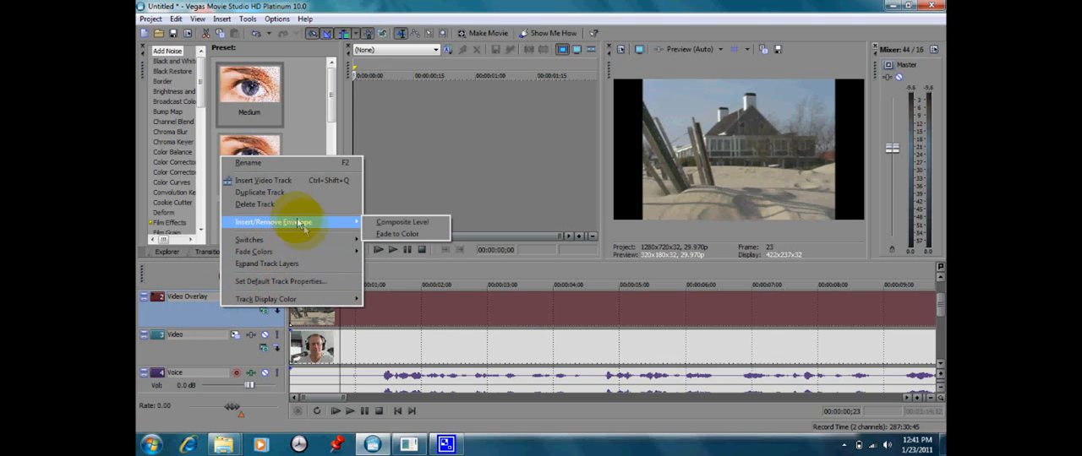
pyautogui.moveTo(401, 222)
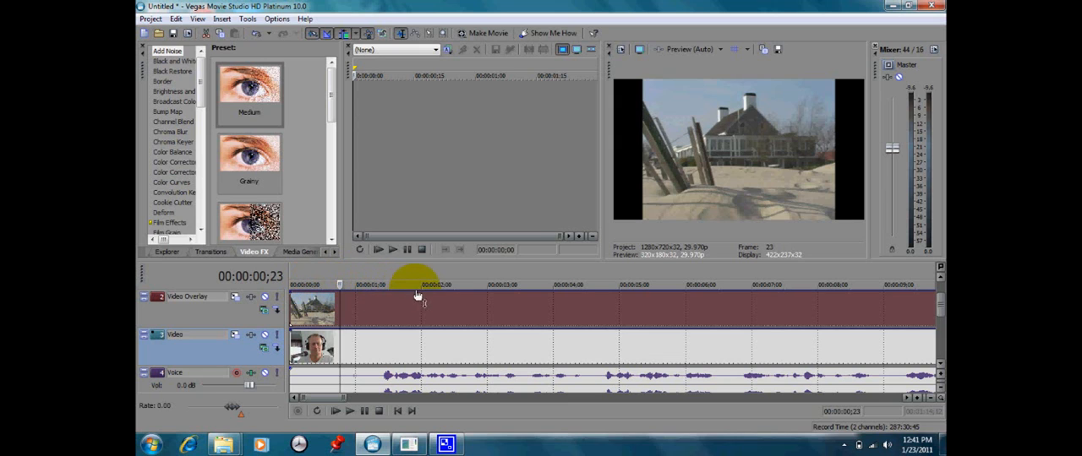
pyautogui.moveTo(359, 337)
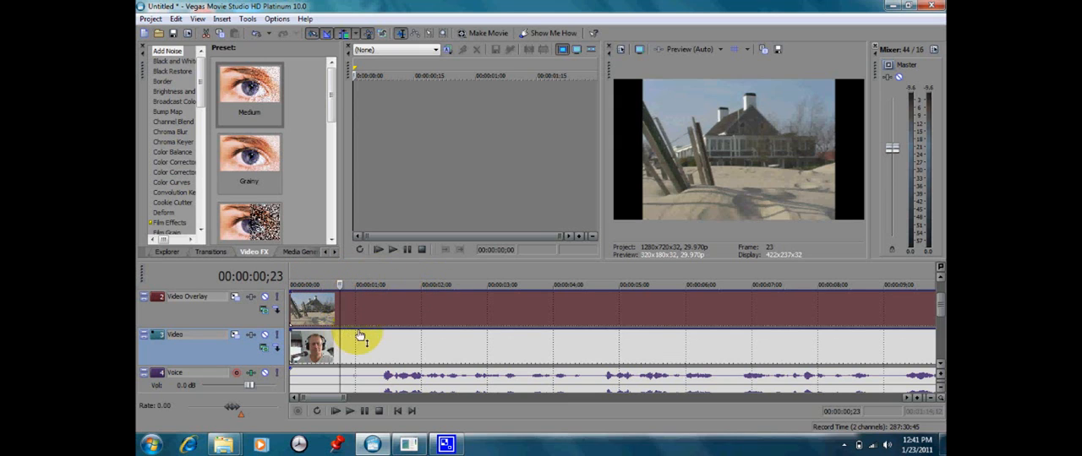
# Step: Place the cursor near one second and drag the overlay's composite envelope down there
pyautogui.click(360, 296)
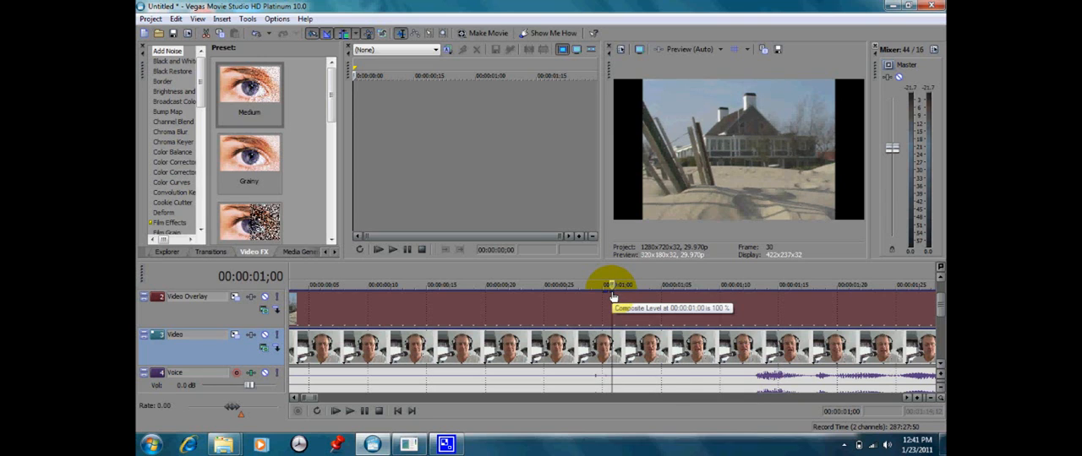
pyautogui.moveTo(608, 287); pyautogui.dragTo(605, 333)
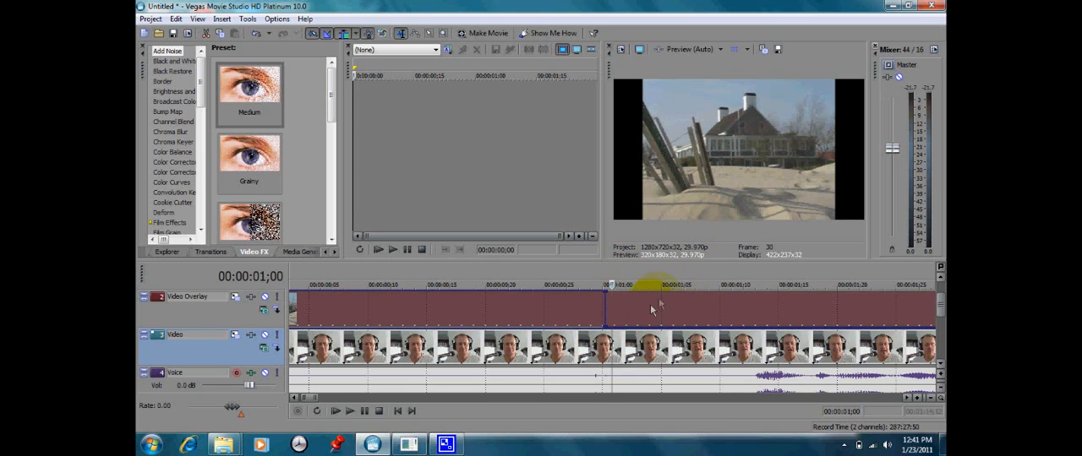
# Step: Check the frames just before and after one second, then play the overlay transition
pyautogui.click(649, 285)
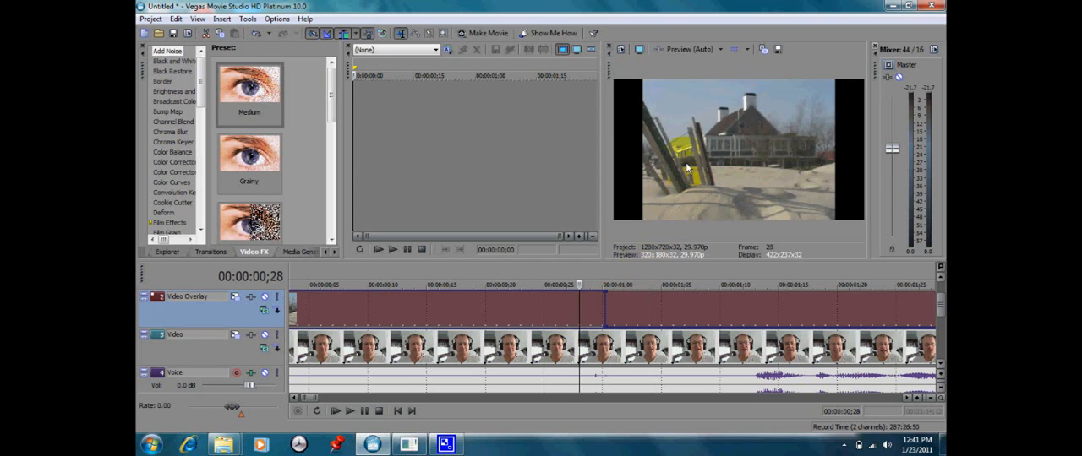
pyautogui.click(626, 285)
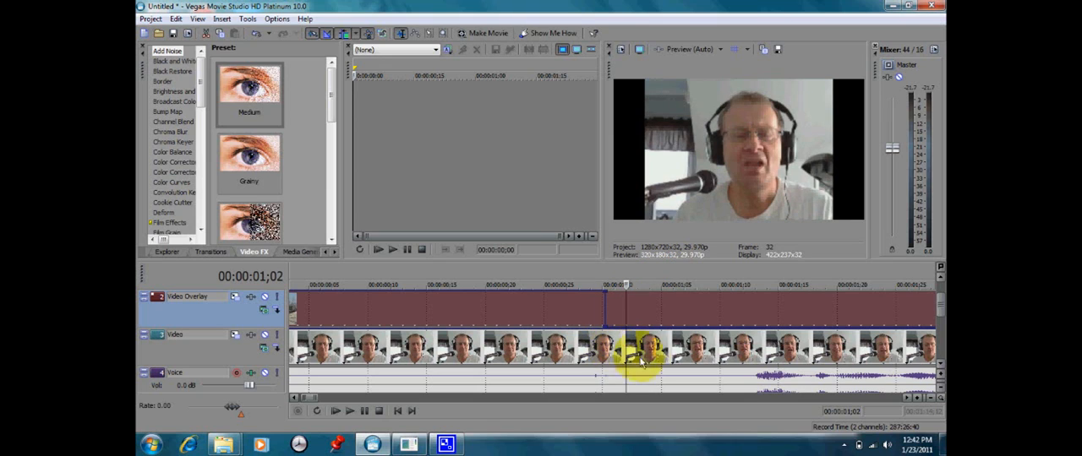
pyautogui.moveTo(641, 359)
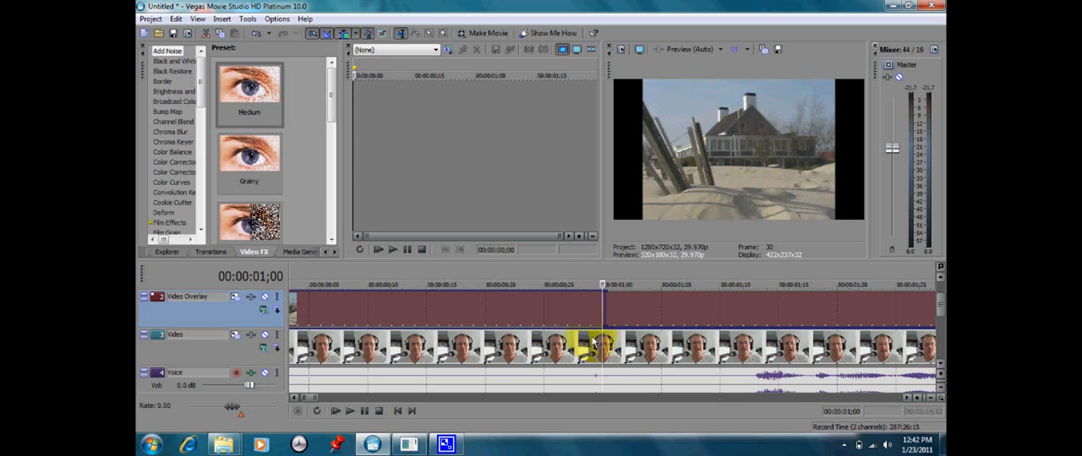
pyautogui.click(336, 411)
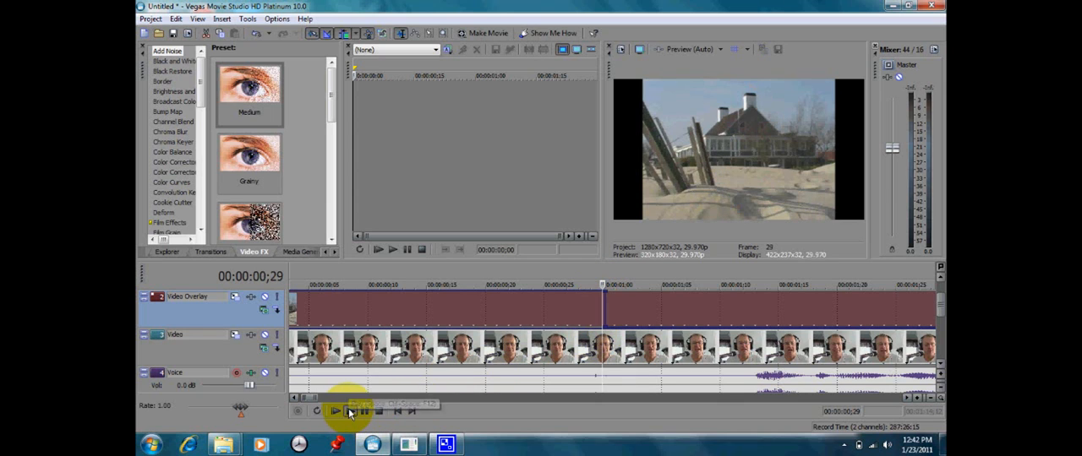
pyautogui.click(335, 412)
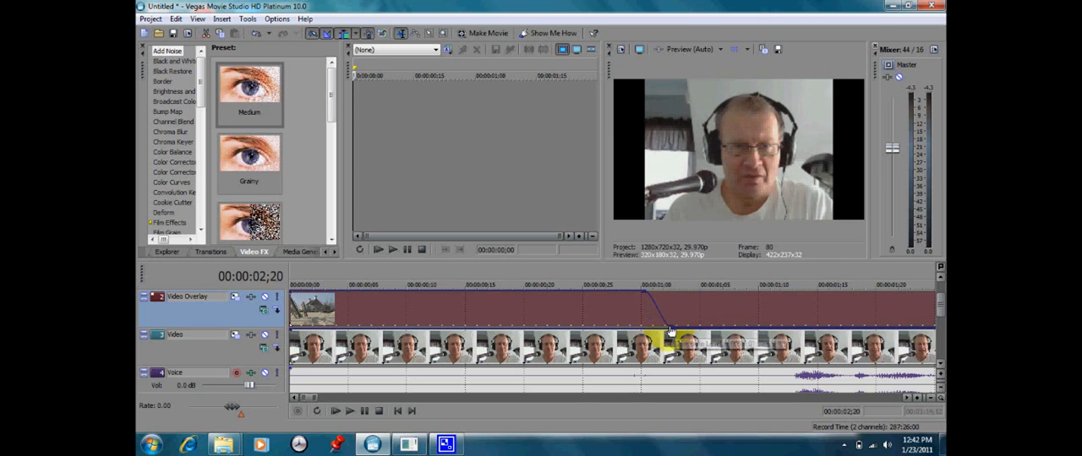
# Step: Stop, replay and stop again to preview the house image fading to the presenter
pyautogui.click(364, 411)
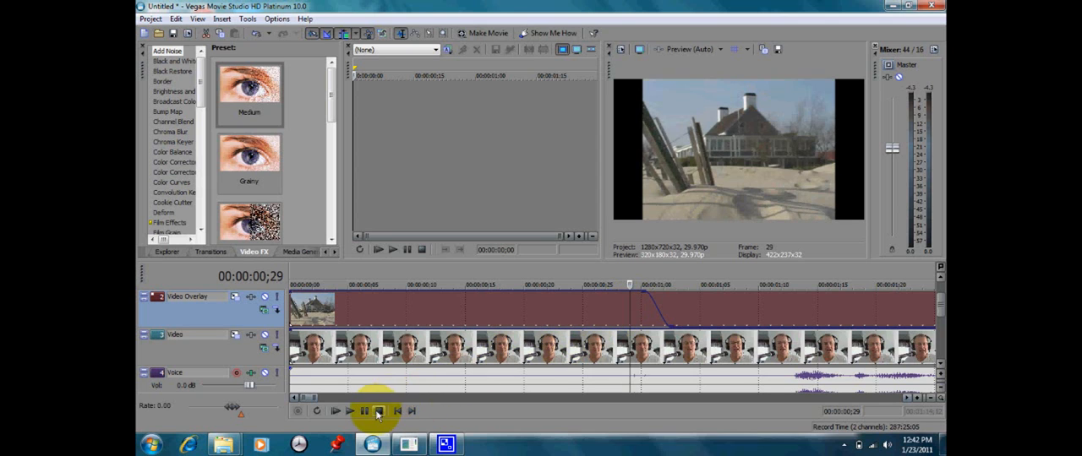
pyautogui.click(363, 412)
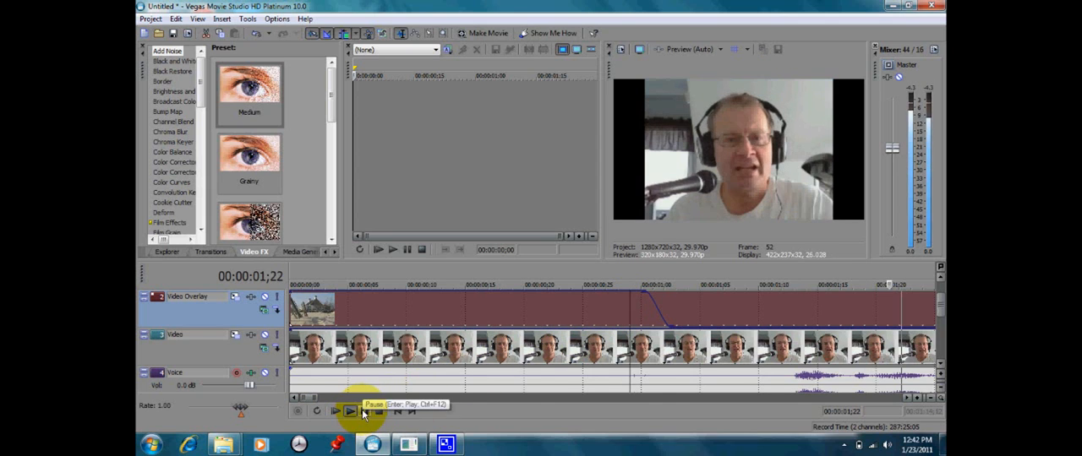
pyautogui.click(350, 411)
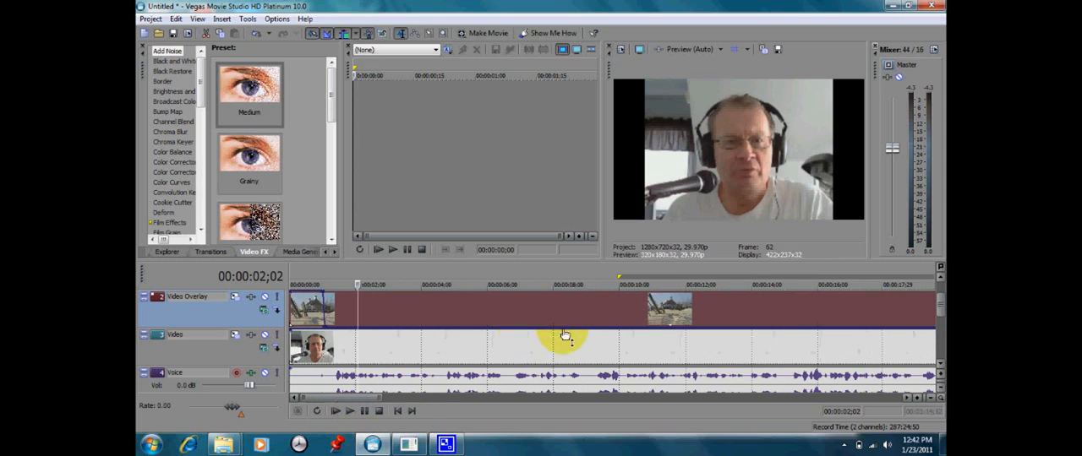